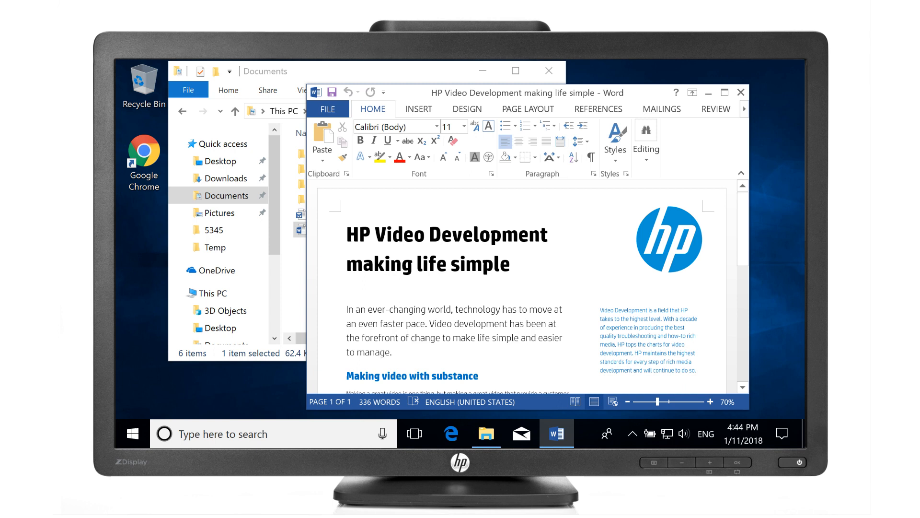
{"action": "mouse_move", "coordinate": [516, 150]}
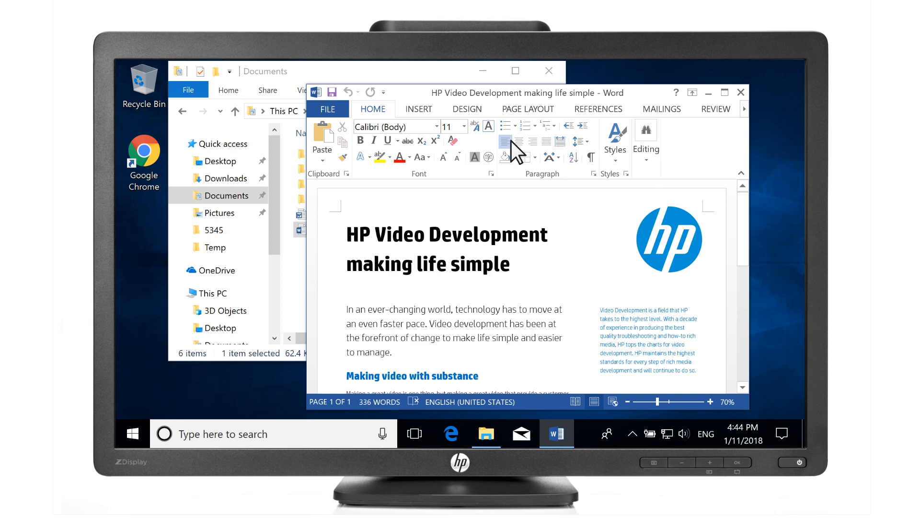
Step: Save and close the HP Video Development document, close the Documents folder, and search for 'Create a restore point'
{"action": "left_click", "coordinate": [327, 108]}
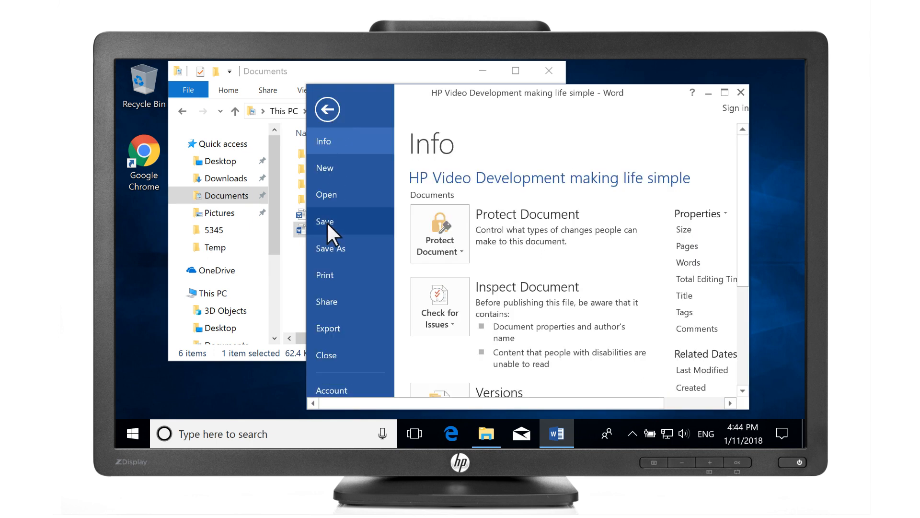
{"action": "left_click", "coordinate": [327, 110]}
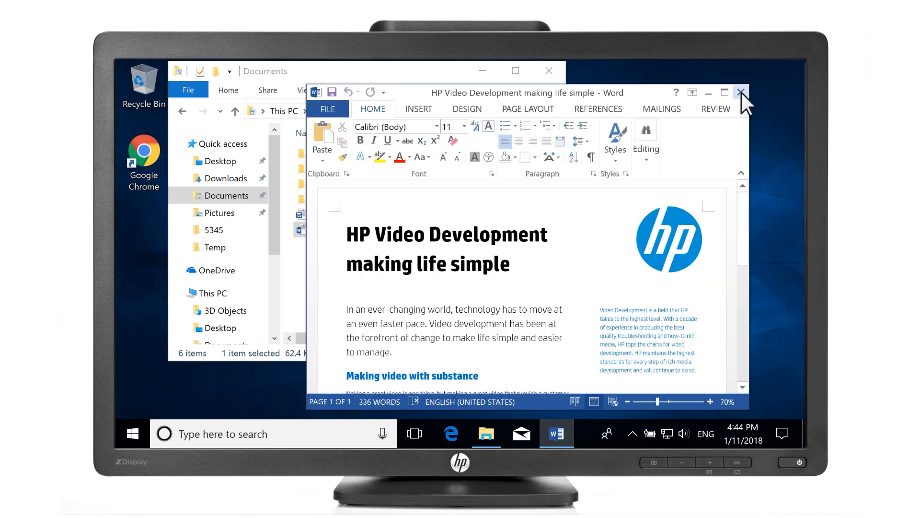
{"action": "left_click", "coordinate": [741, 93]}
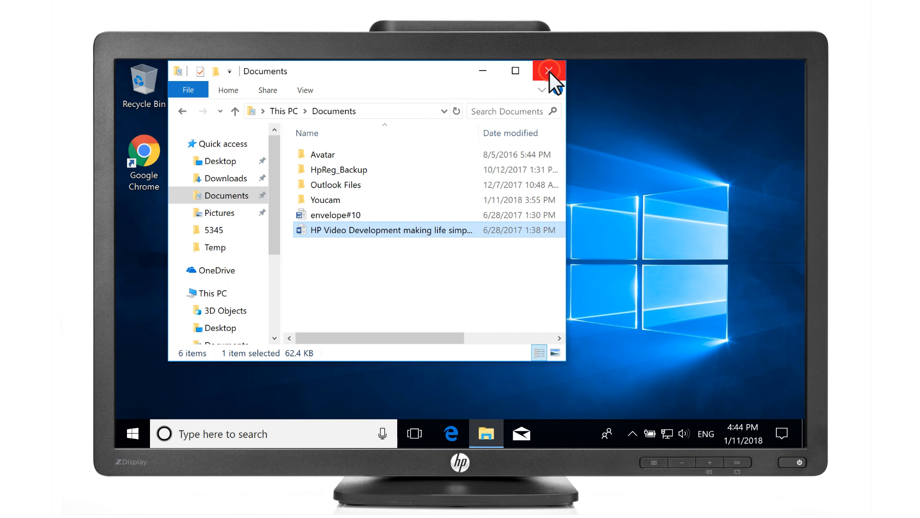
{"action": "left_click", "coordinate": [549, 70]}
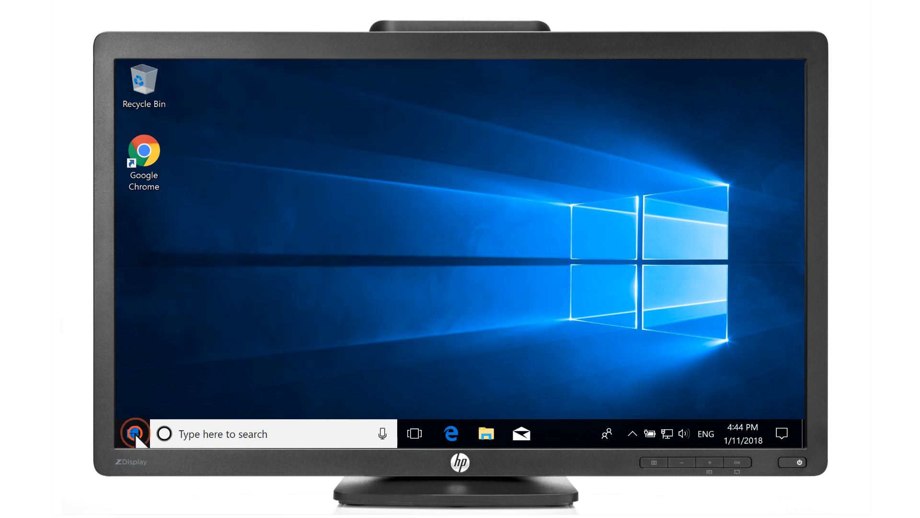
{"action": "type", "text": "Create a restore point"}
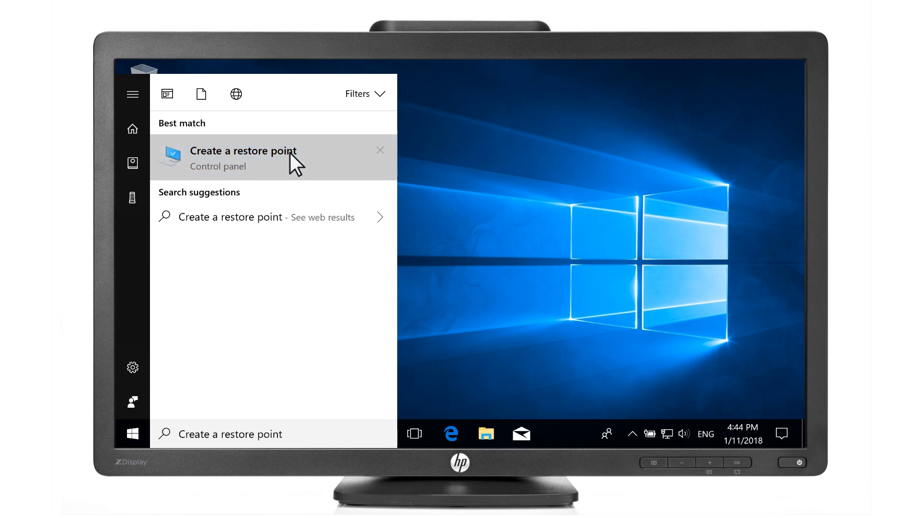
Step: Launch the 'Create a restore point' result and select Local Disk (C:) (System) under Protection Settings
{"action": "left_click", "coordinate": [243, 150]}
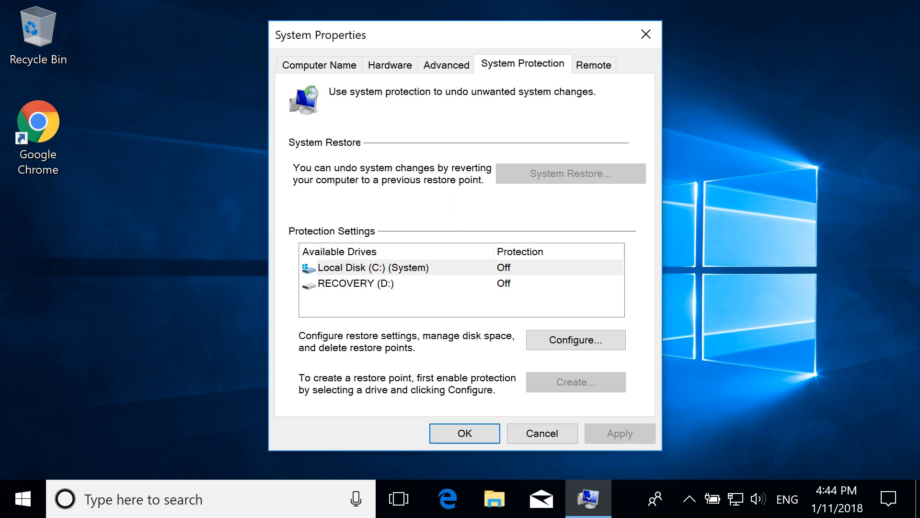
{"action": "mouse_move", "coordinate": [364, 279]}
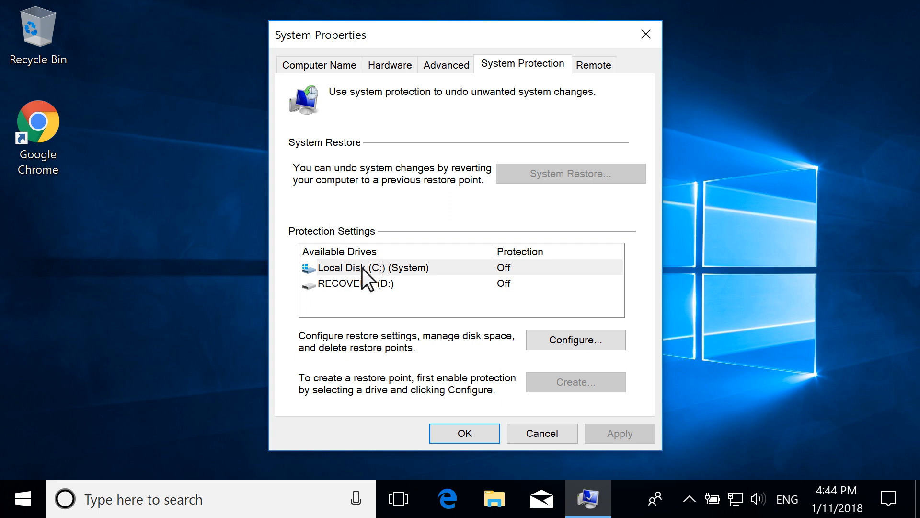
{"action": "left_click", "coordinate": [372, 268]}
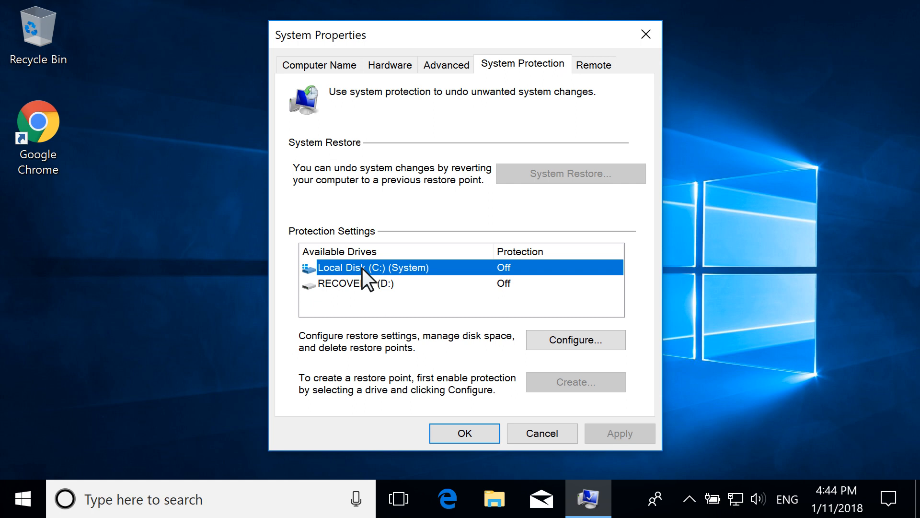
Step: In Configure, turn on system protection for C: with Max Usage at 4% (36.21 GB) and confirm
{"action": "left_click", "coordinate": [576, 339]}
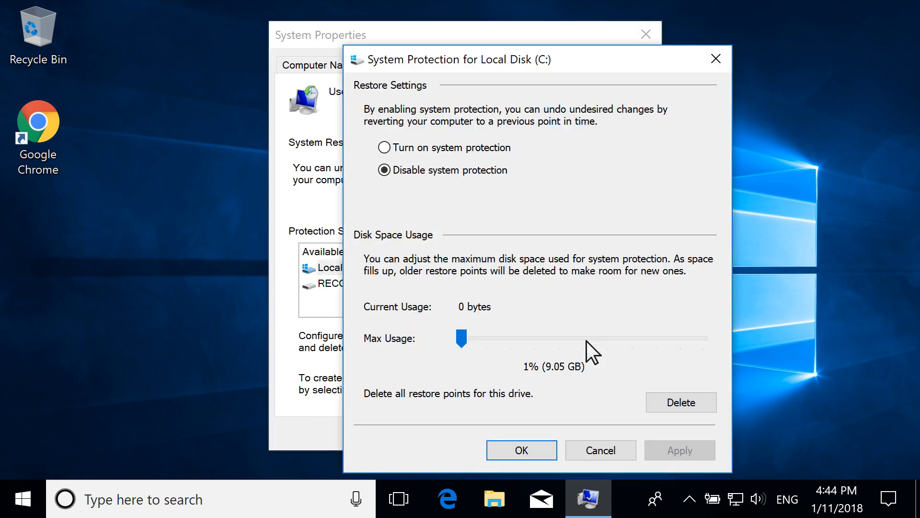
{"action": "left_click", "coordinate": [383, 147]}
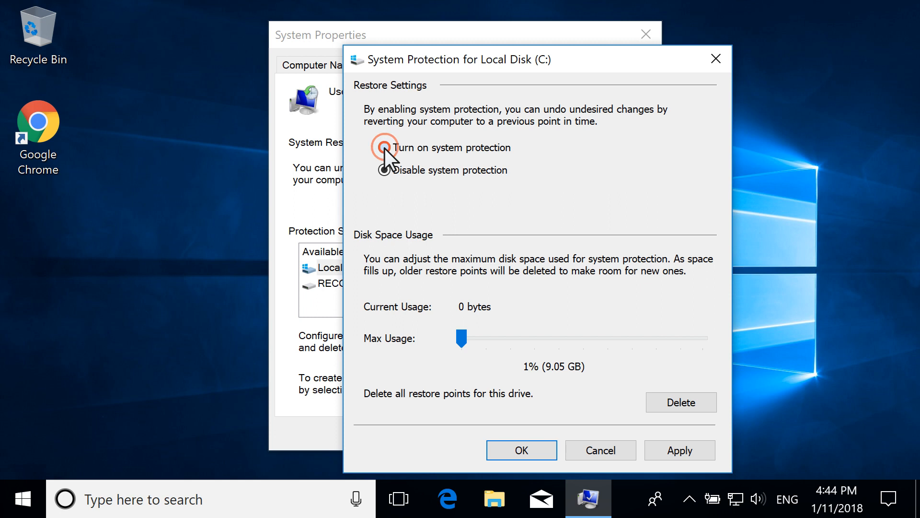
{"action": "left_click", "coordinate": [384, 147]}
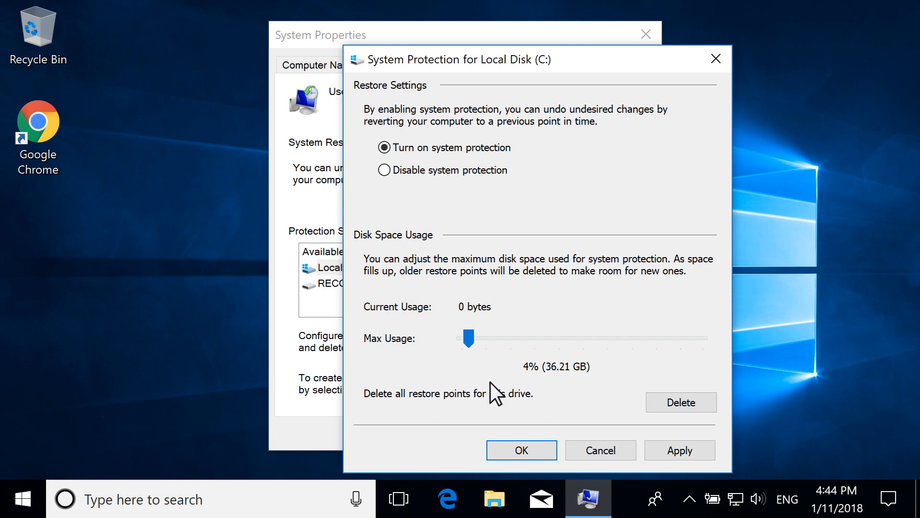
{"action": "left_click", "coordinate": [520, 451]}
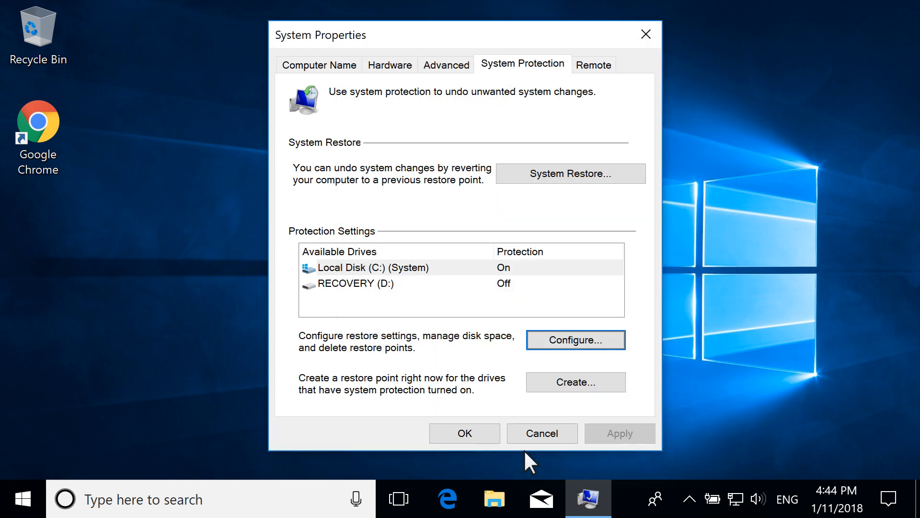